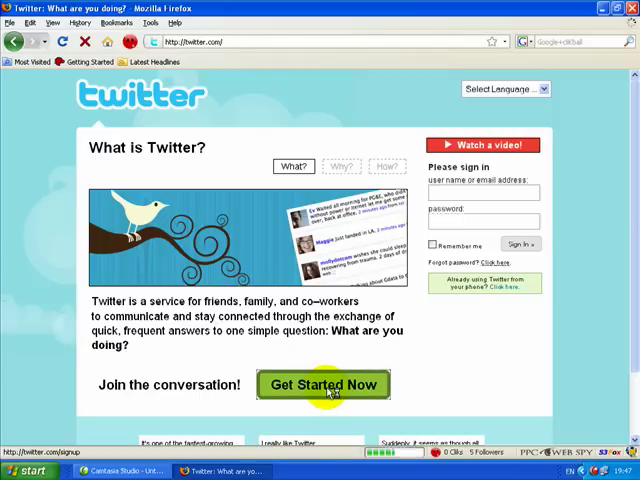
# - Start creating a new Twitter account via 'Get Started Now'
pyautogui.click(324, 384)
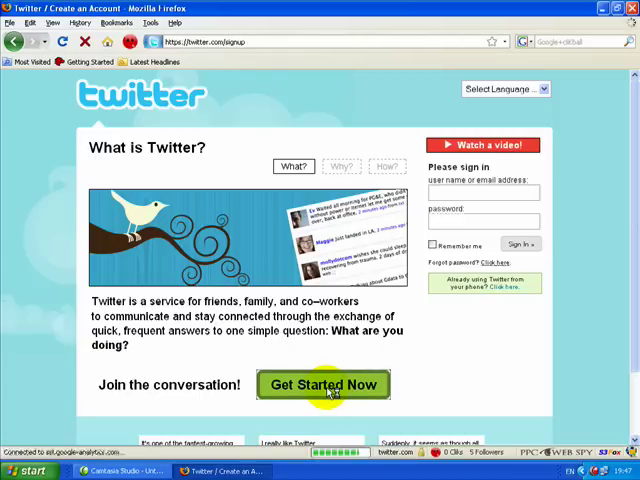
# - Enter full name 'artwell', username 'imgee' and a password in the sign-up form
pyautogui.click(324, 384)
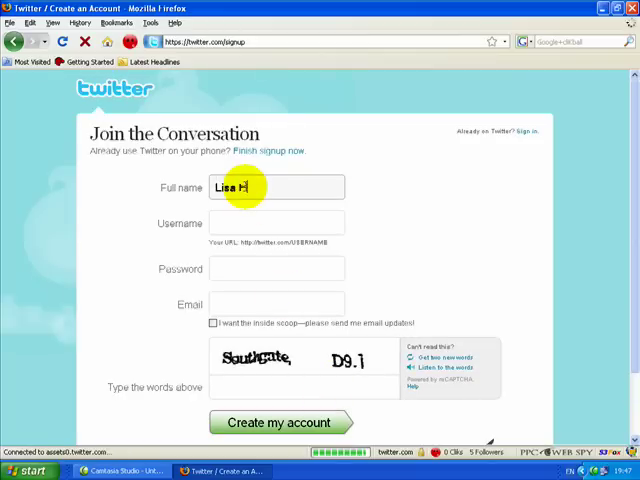
pyautogui.write('artwell')
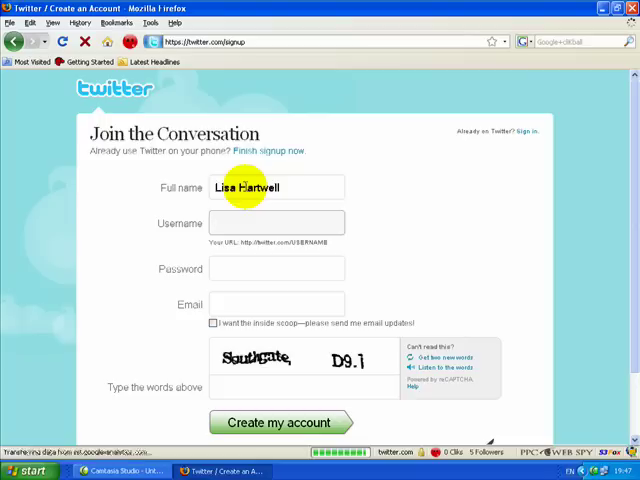
pyautogui.click(278, 188)
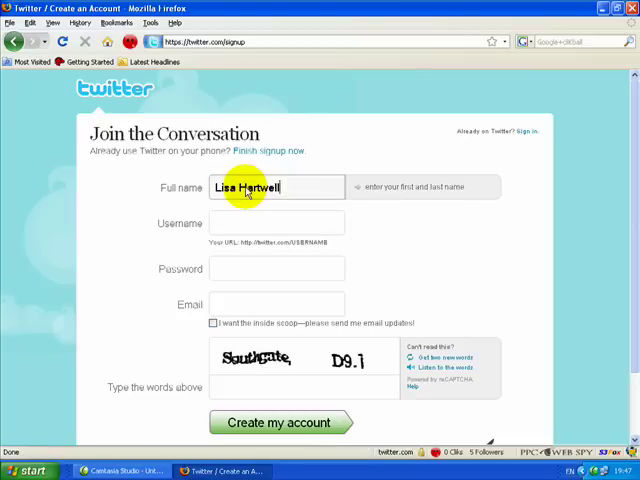
pyautogui.click(278, 222)
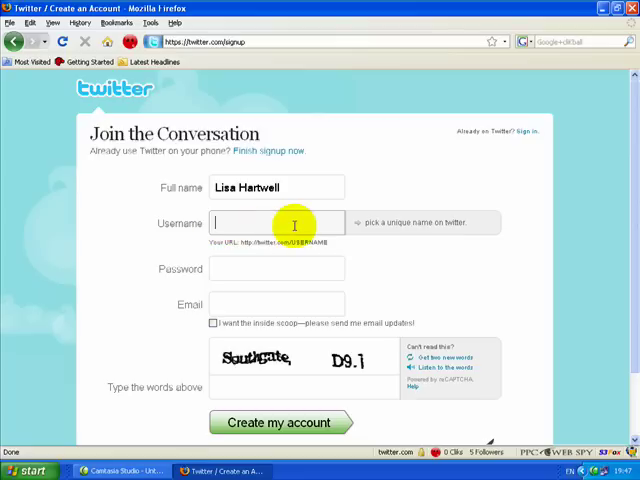
pyautogui.write('imgeekgirl')
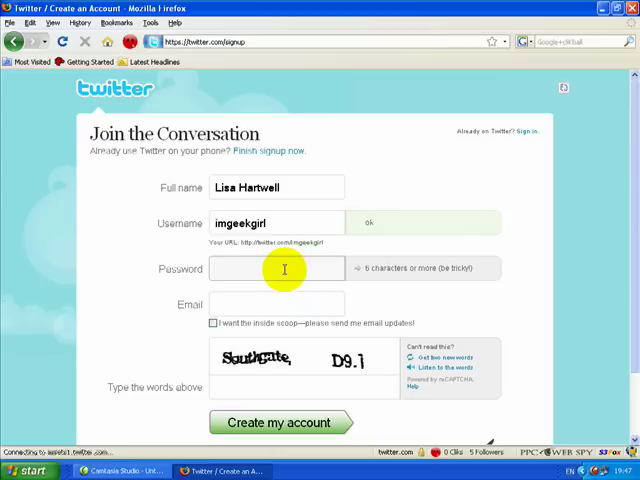
pyautogui.write('•')
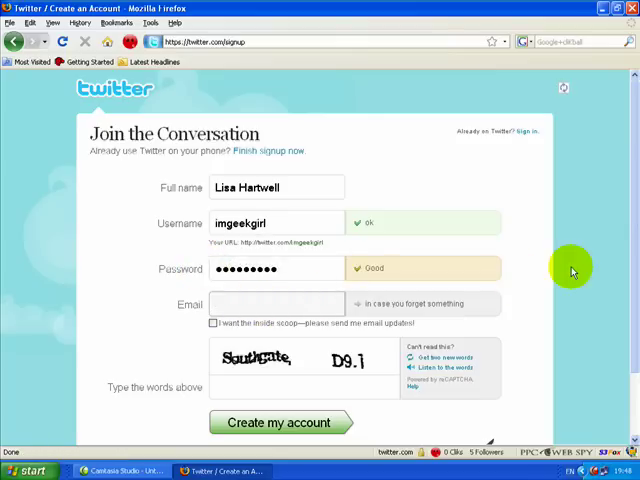
# - Enter email 'lisa', the CAPTCHA words 'Sou' and 'D9', and create the account
pyautogui.click(278, 304)
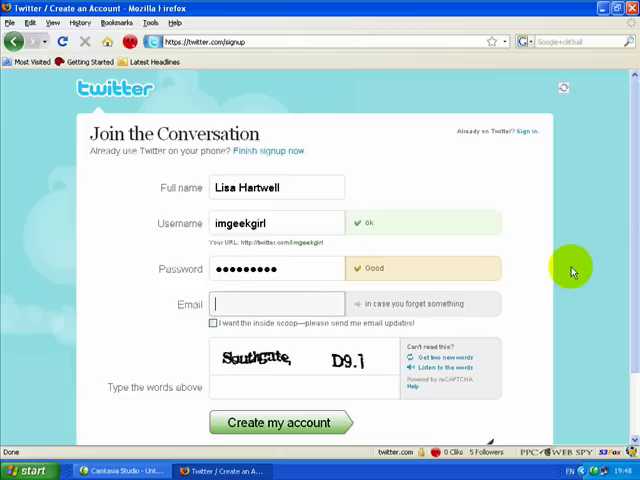
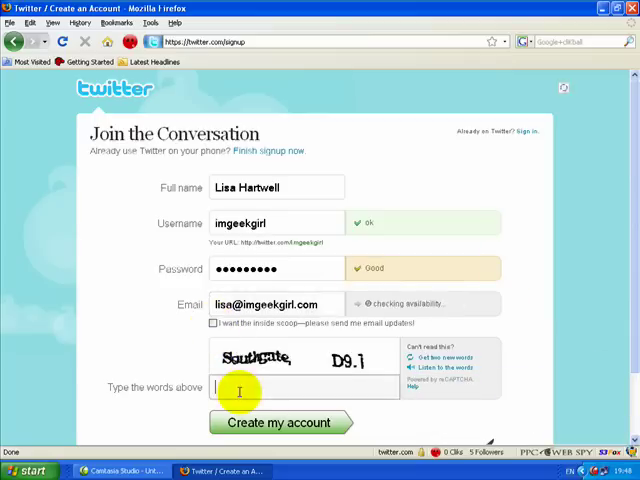
pyautogui.write('Southgate')
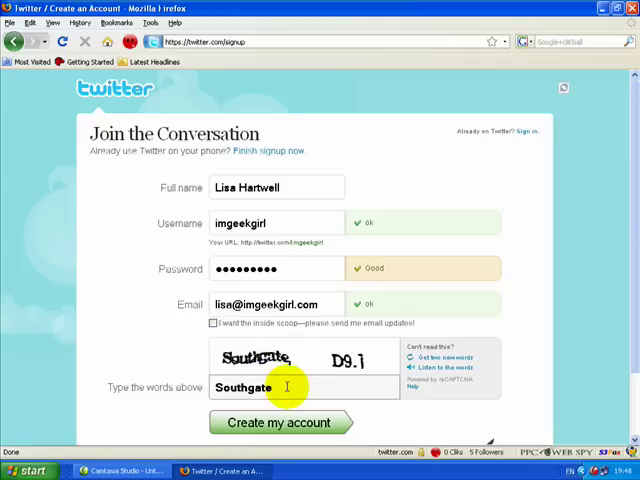
pyautogui.write('D9.1')
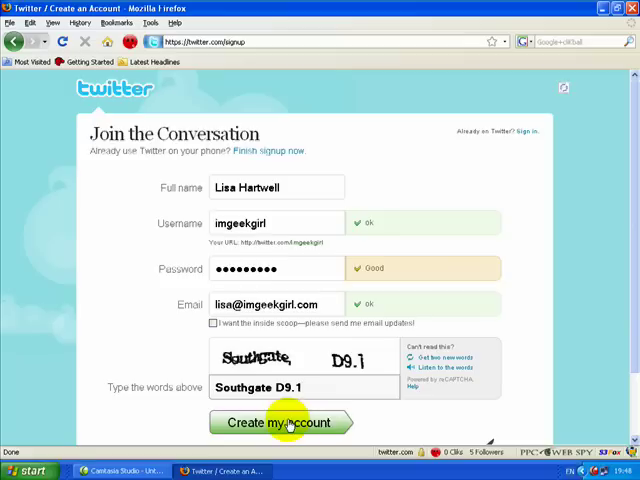
pyautogui.click(280, 422)
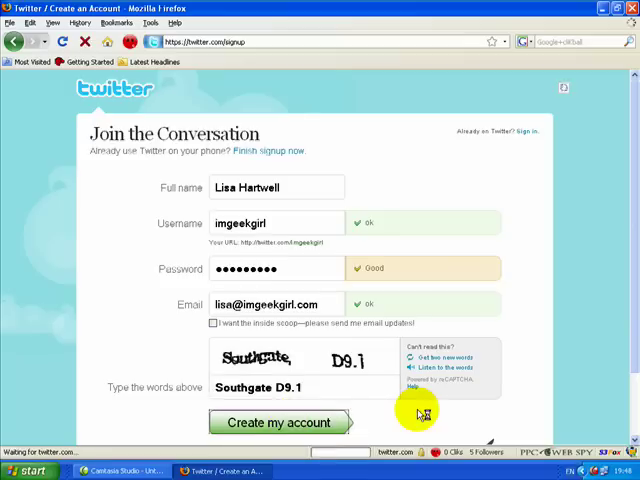
pyautogui.click(280, 420)
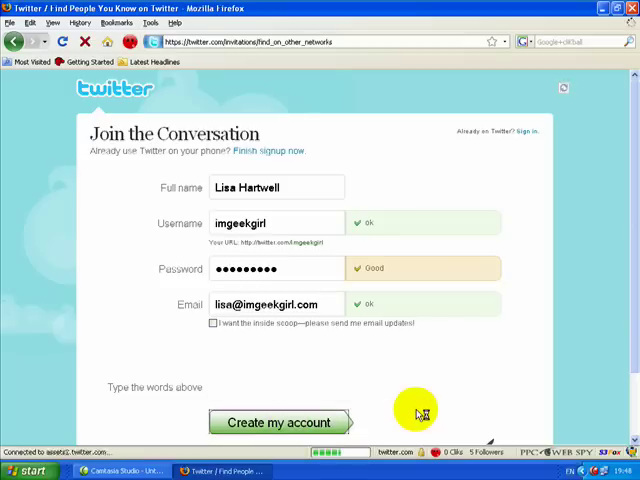
# - Choose Gmail on the 'See if your friends are on Twitter' page
pyautogui.click(280, 422)
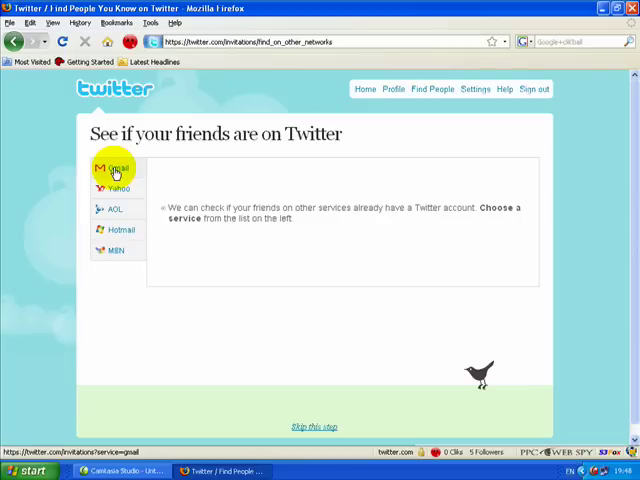
pyautogui.click(114, 190)
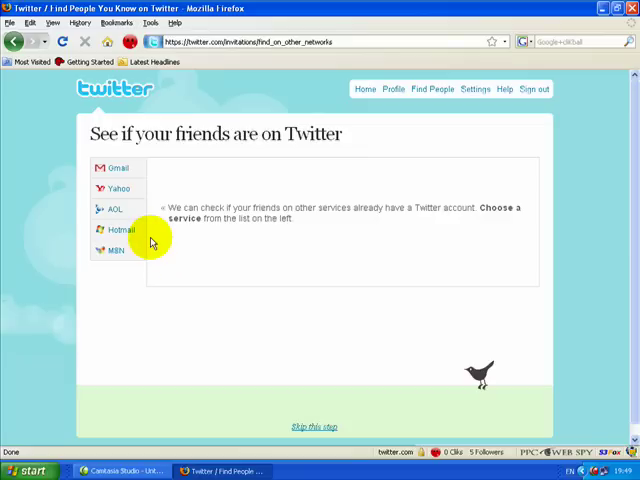
pyautogui.moveTo(216, 256)
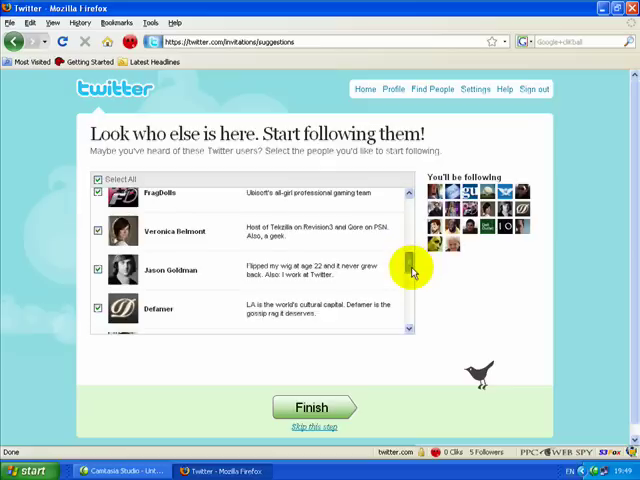
# - Finish the who-to-follow step with all suggested accounts left unchecked
pyautogui.scroll(-3)
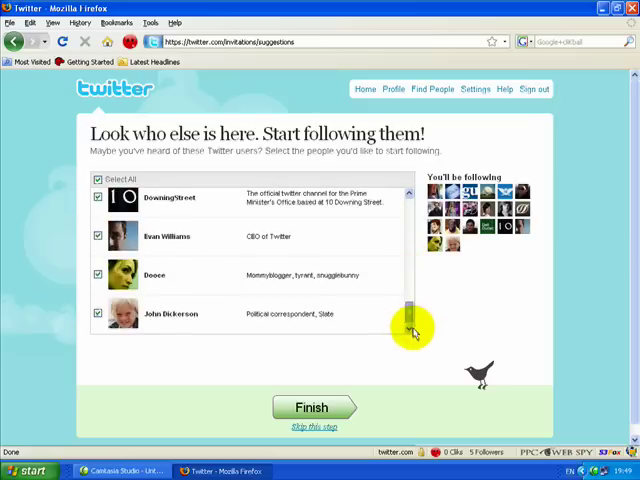
pyautogui.scroll(-3)
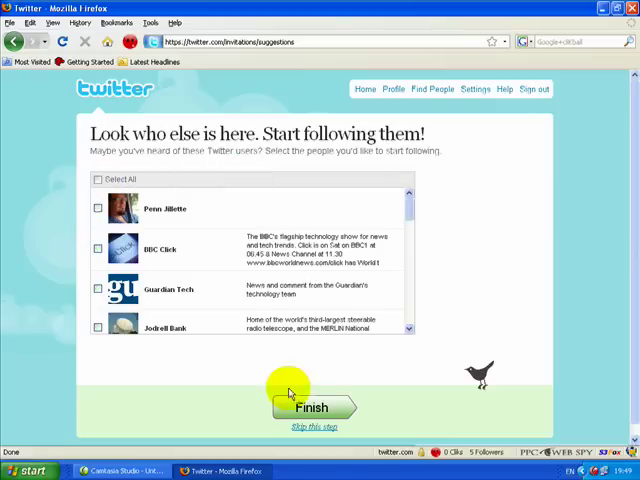
pyautogui.click(312, 408)
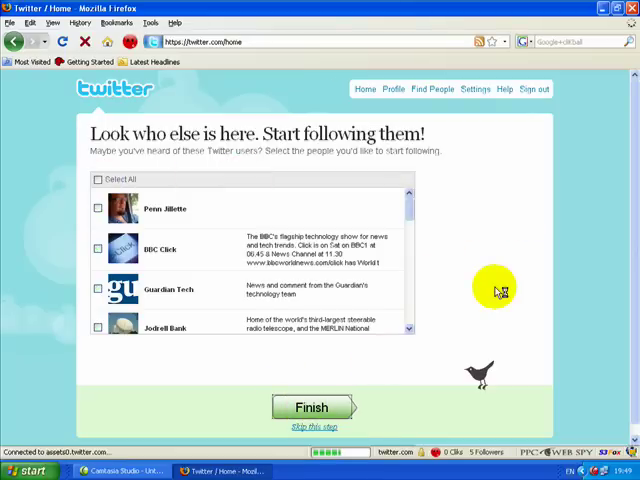
pyautogui.click(312, 408)
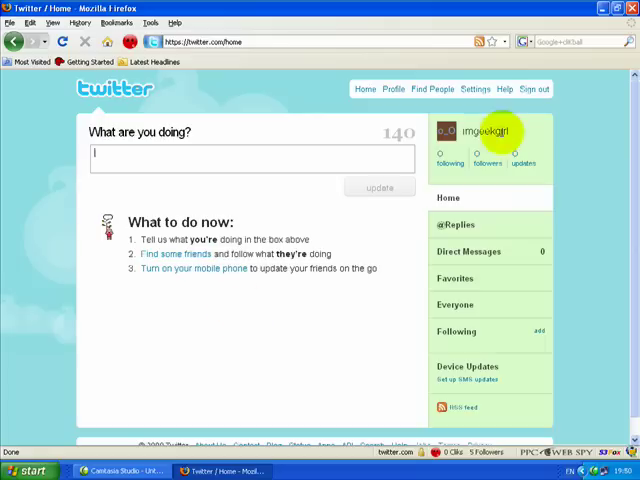
pyautogui.moveTo(384, 272)
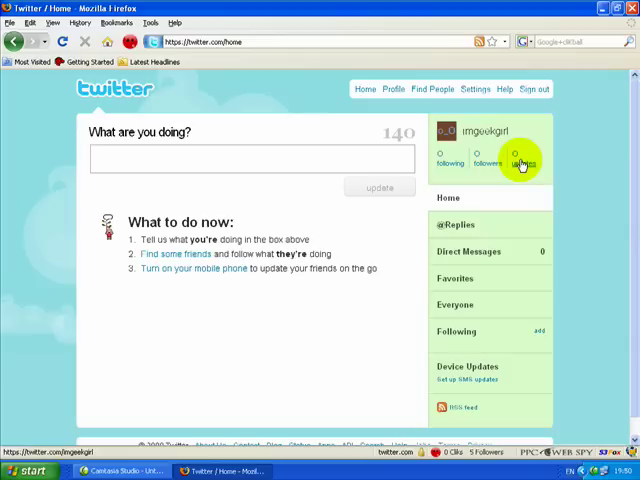
pyautogui.moveTo(386, 302)
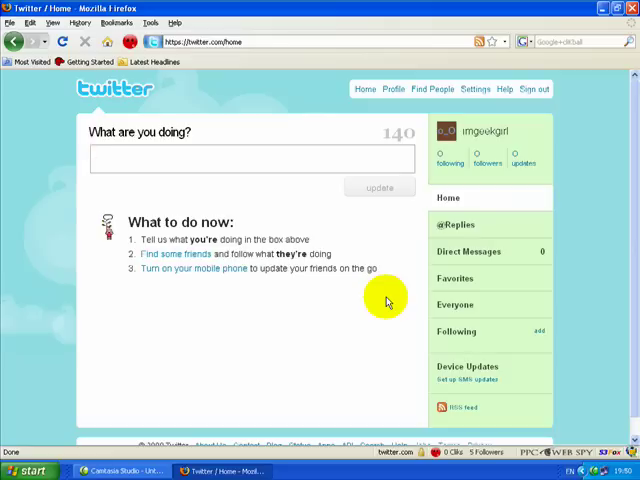
pyautogui.click(252, 158)
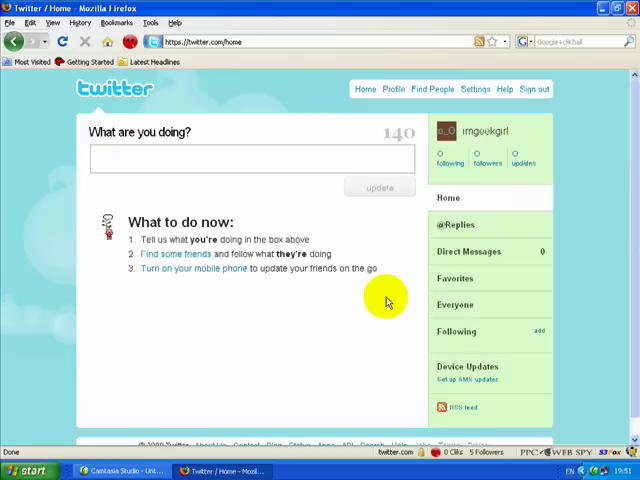
pyautogui.click(252, 158)
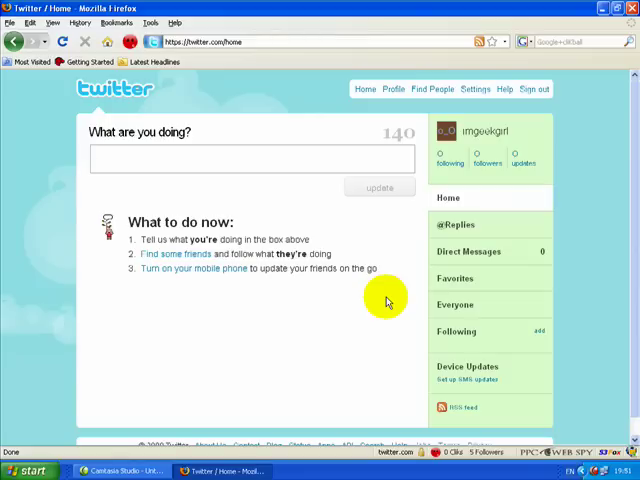
pyautogui.click(92, 158)
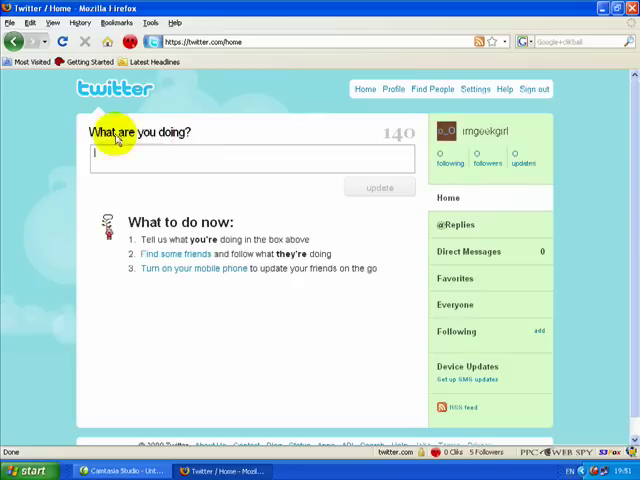
pyautogui.moveTo(196, 132)
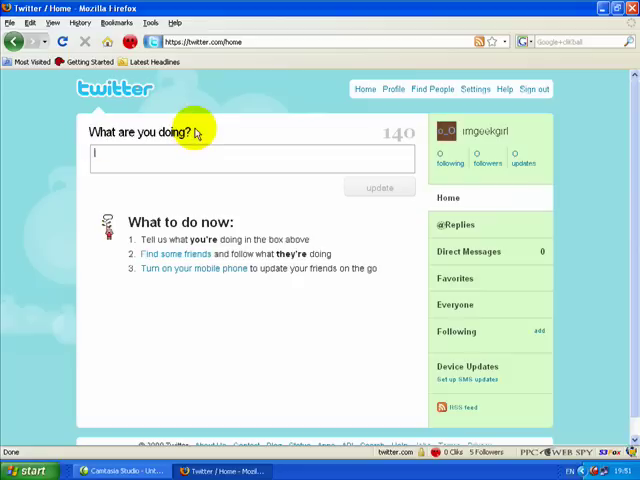
# - Post the update 'I am creating a video about how to get start' from the status box
pyautogui.click(92, 156)
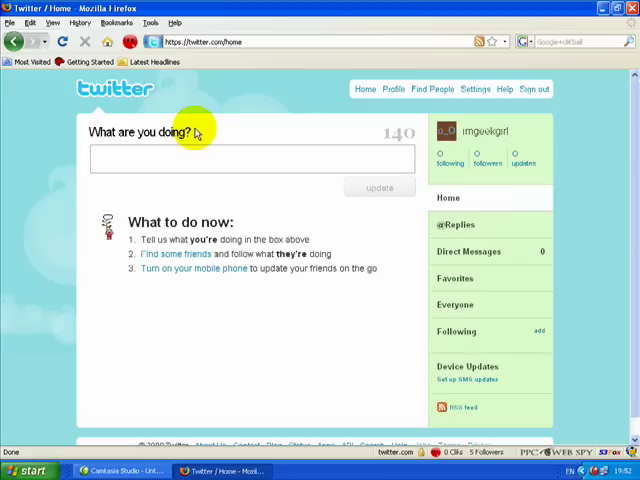
pyautogui.click(96, 156)
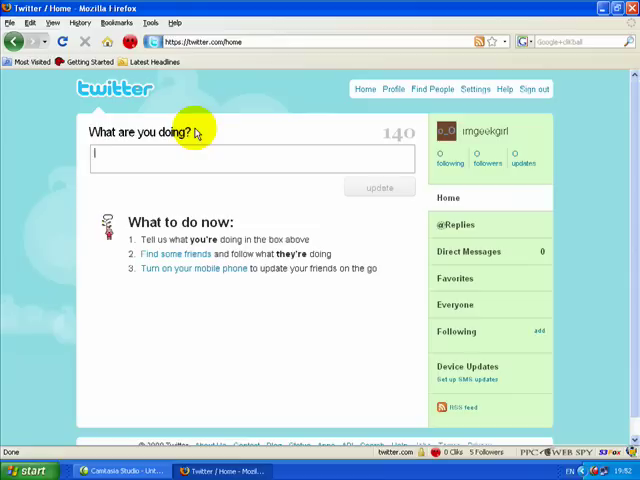
pyautogui.write('I am')
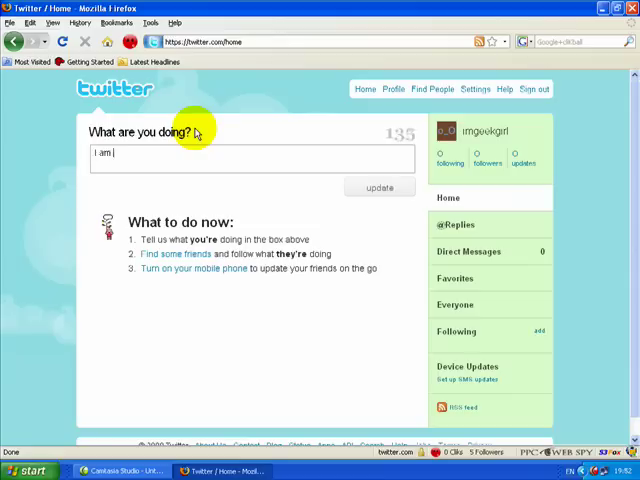
pyautogui.write('t')
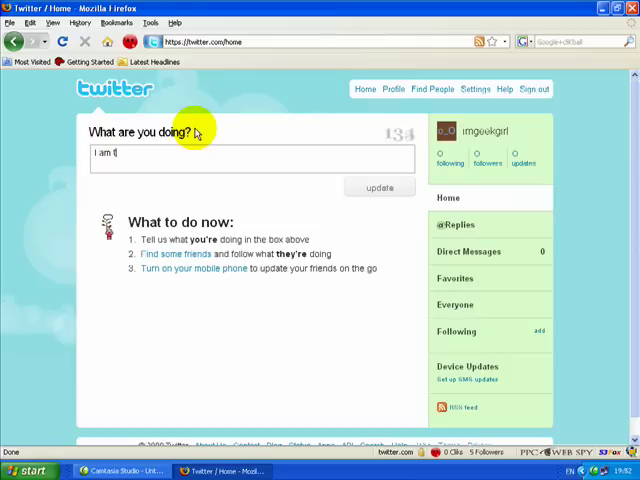
pyautogui.write('creating a')
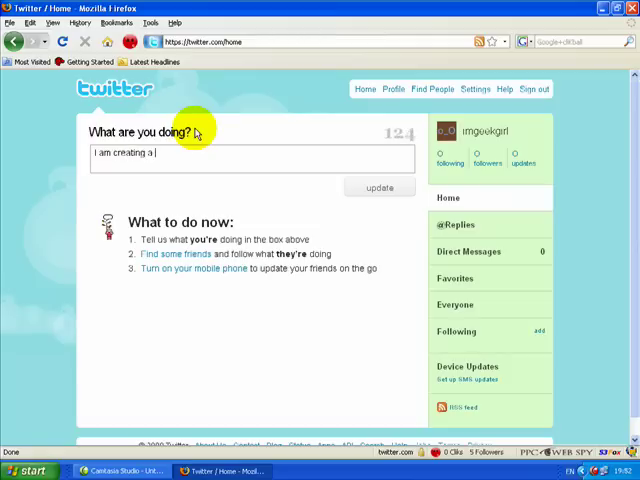
pyautogui.write('video about h')
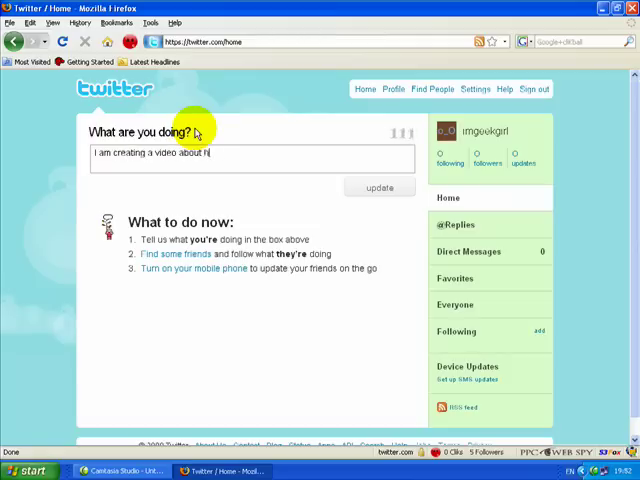
pyautogui.write('ow to get started on Twitter')
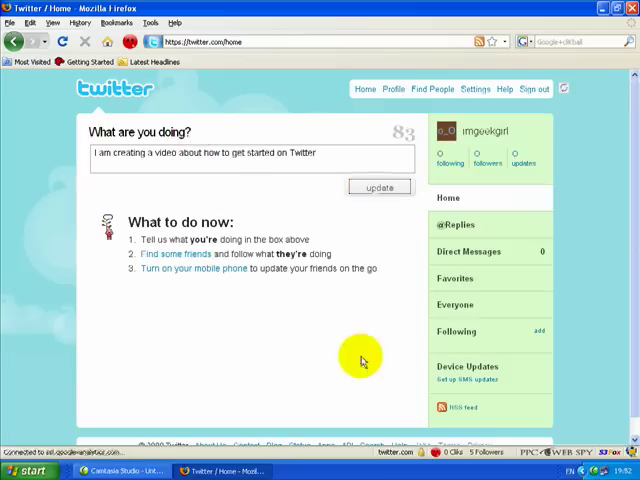
pyautogui.click(380, 188)
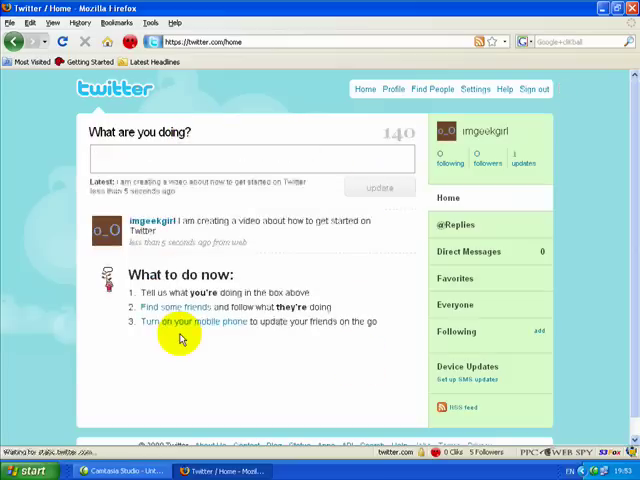